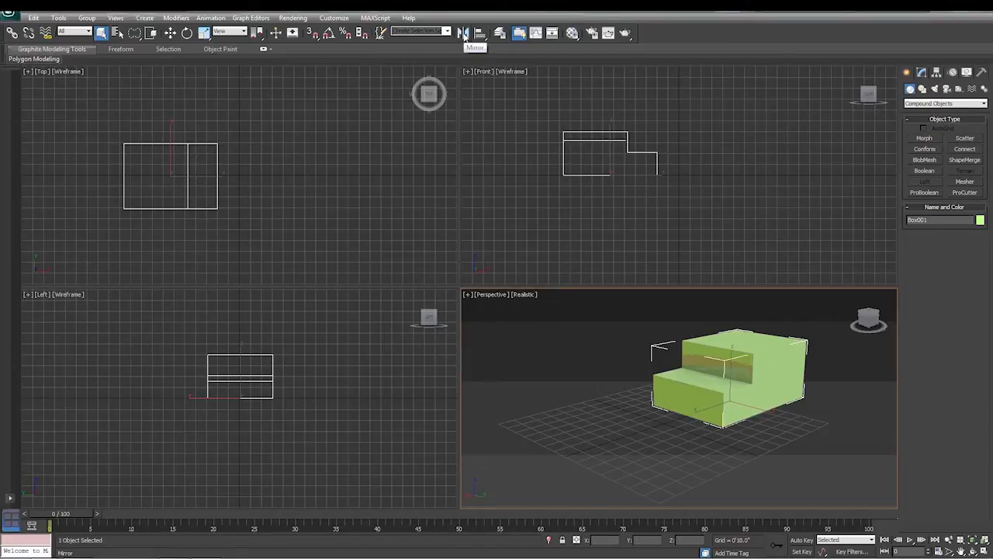
- Bring up the Mirror: World Coordinates dialog for the stepped box and move it aside
left_click(463, 32)
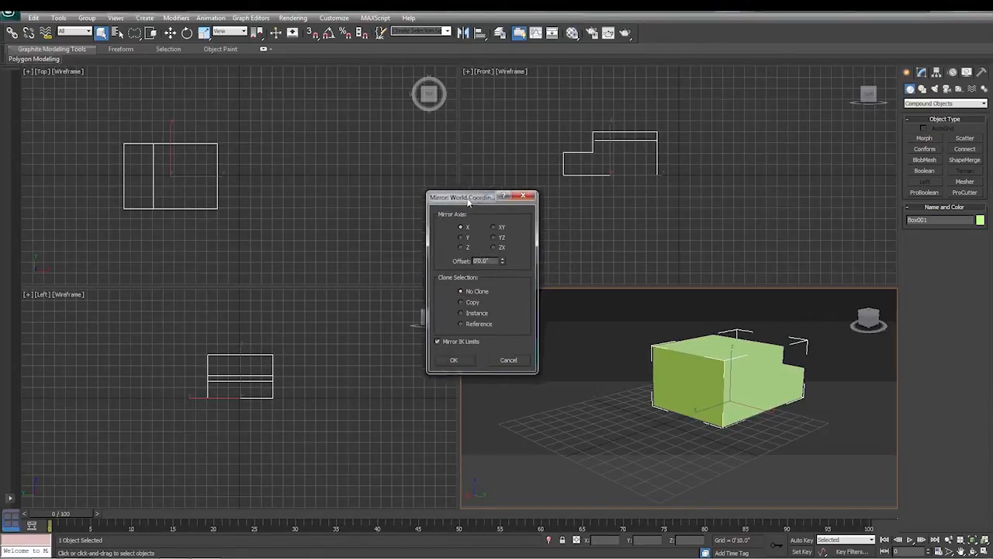
left_click_drag(463, 197, 448, 199)
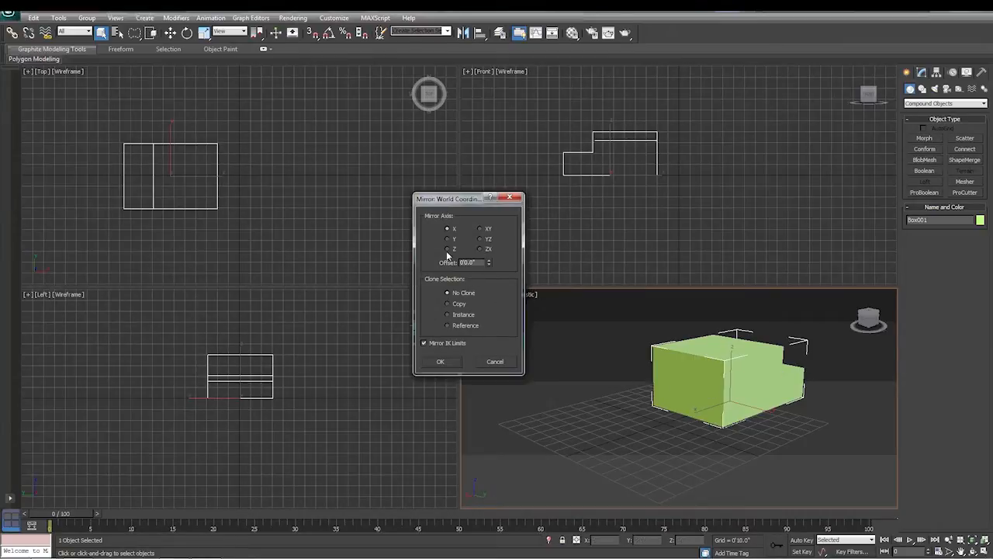
- Try the mirror axes and settle on Z with No Clone, flipping the box upside down
left_click(447, 239)
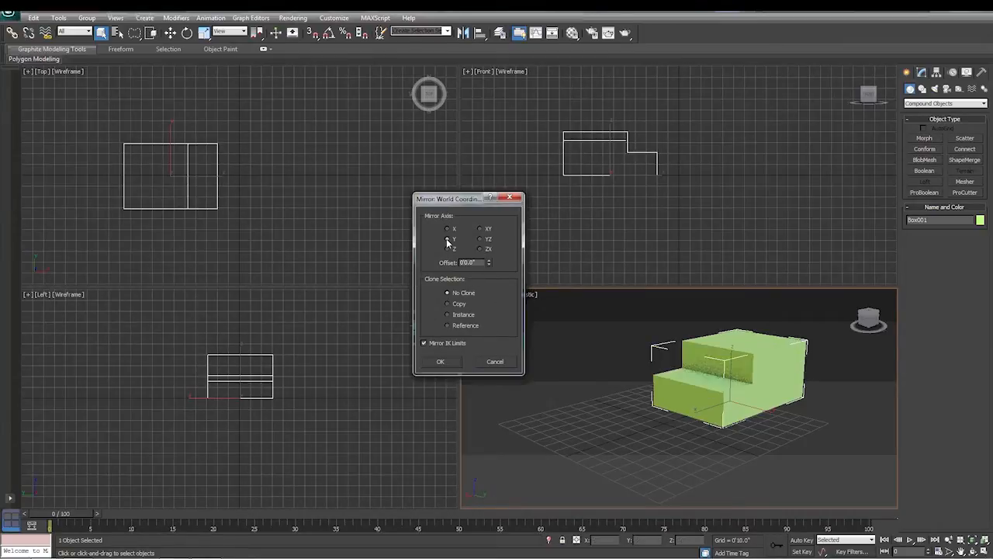
left_click(447, 239)
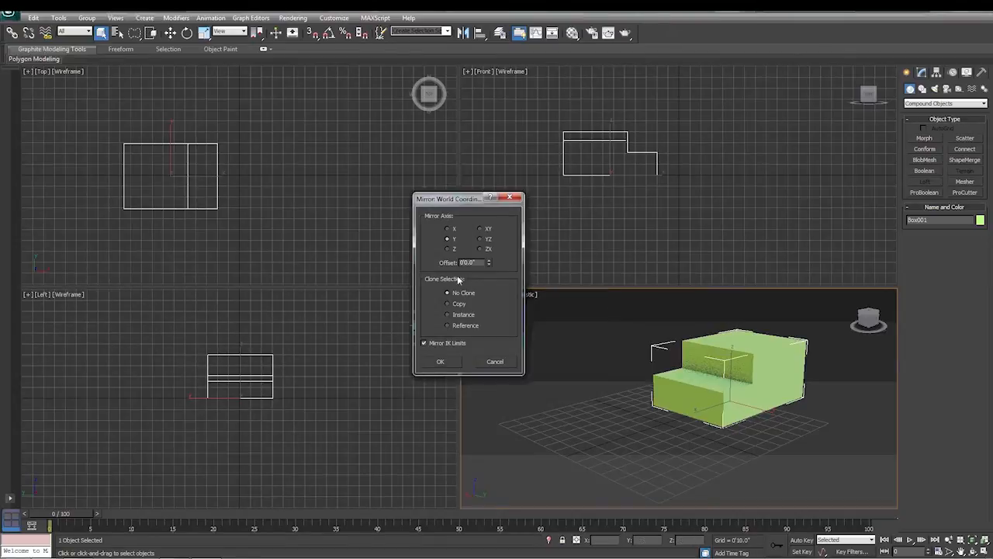
left_click(447, 248)
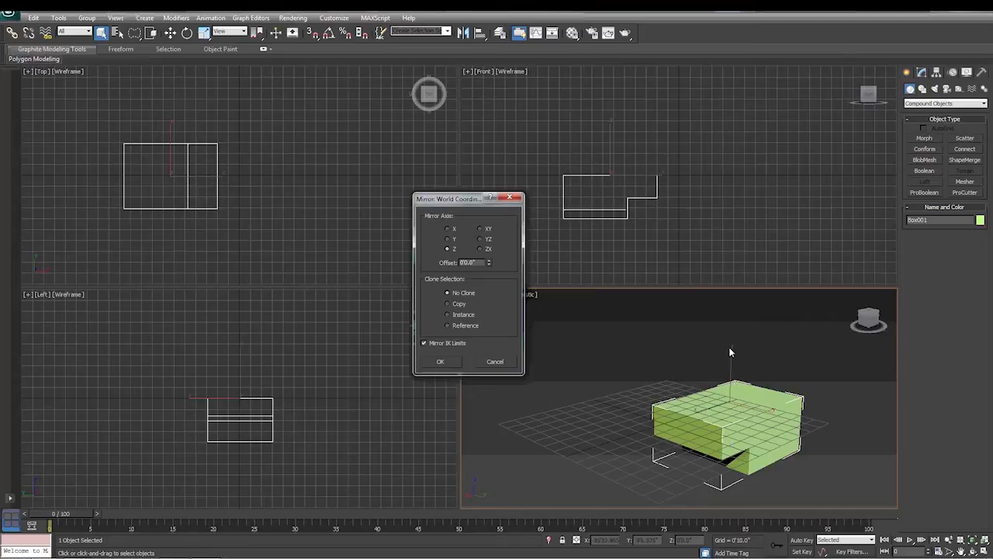
mouse_move(475, 333)
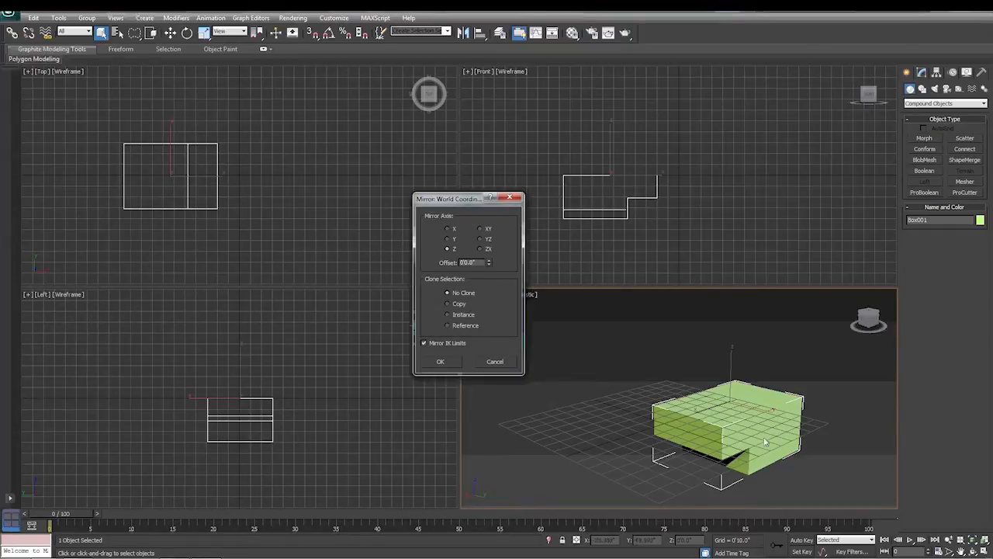
mouse_move(774, 460)
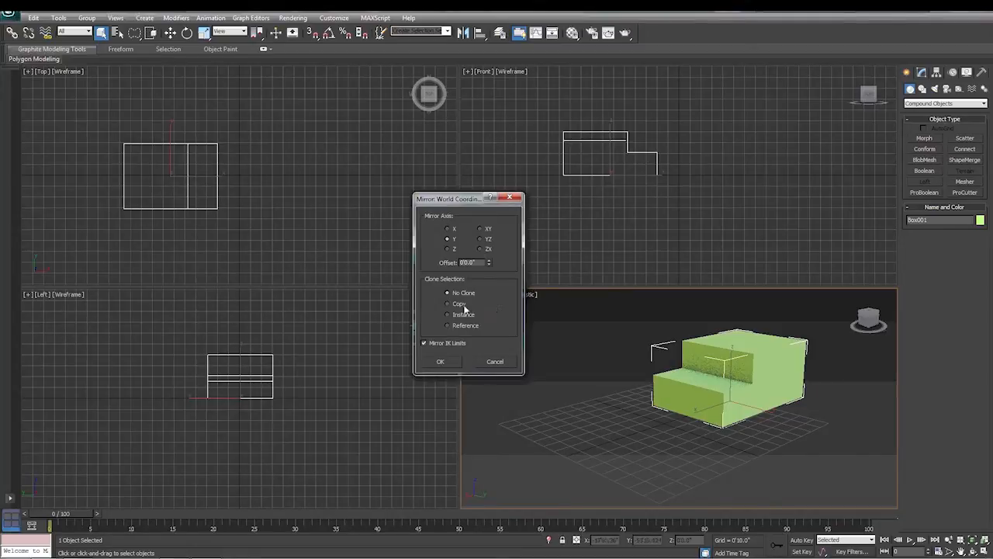
- Set Clone Selection to Copy with Z as the mirror axis for an independent flipped copy
left_click(447, 303)
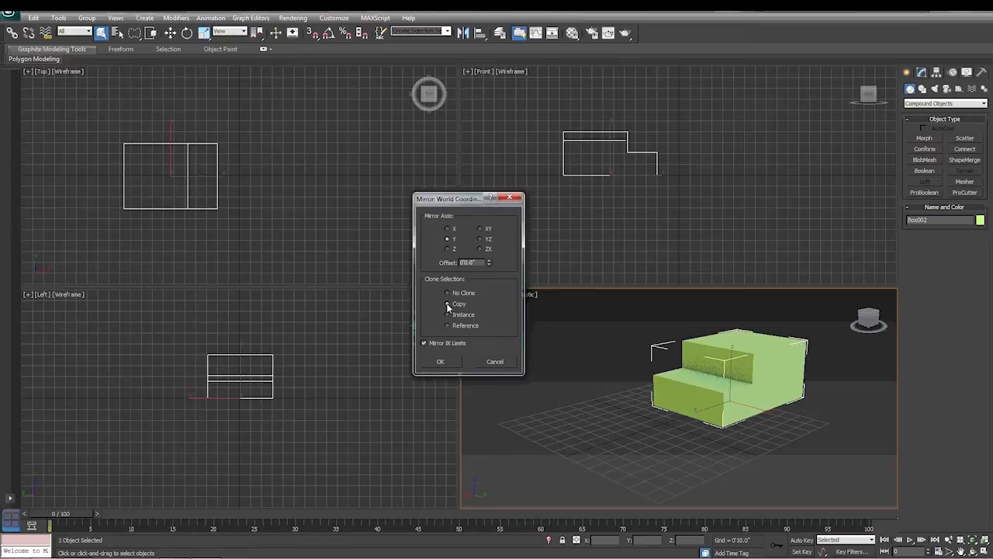
mouse_move(453, 304)
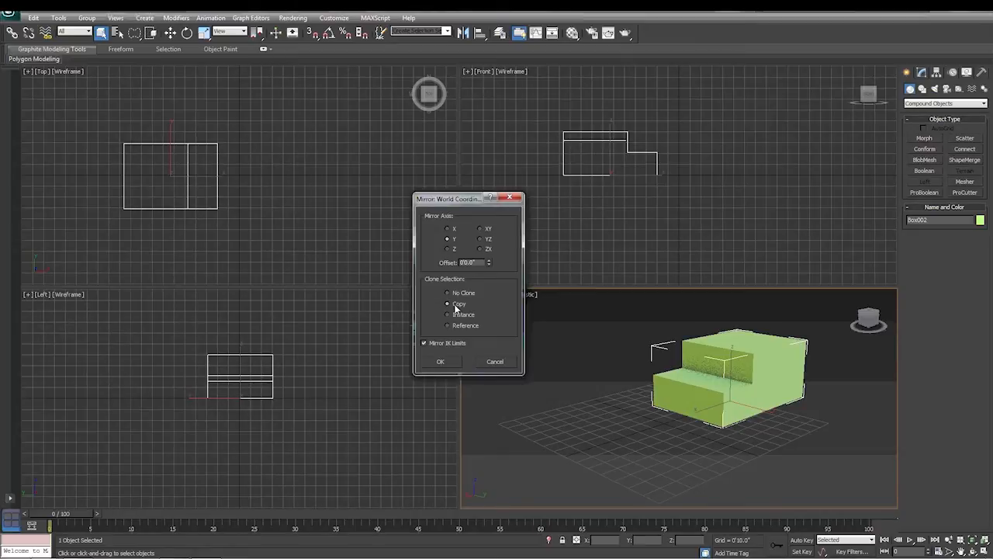
mouse_move(455, 309)
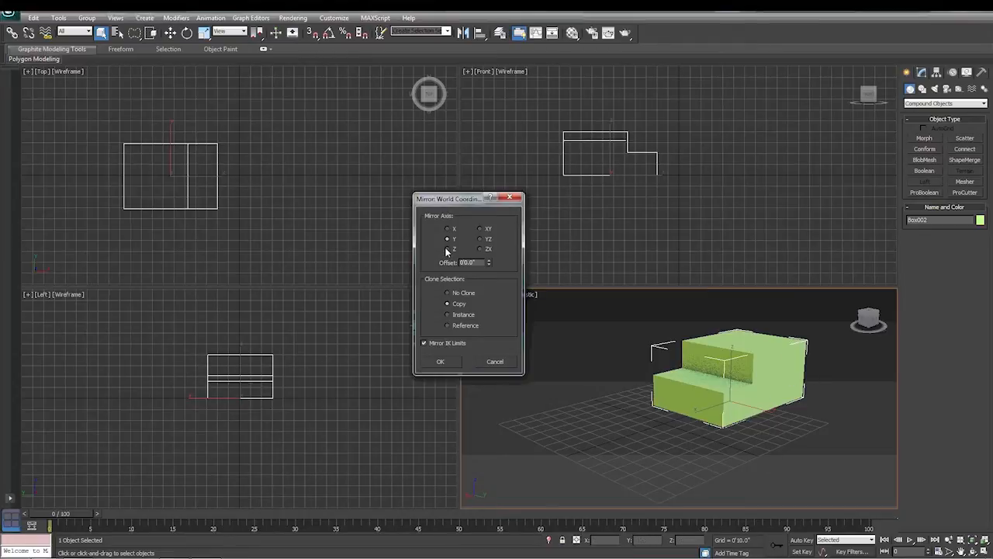
left_click(448, 248)
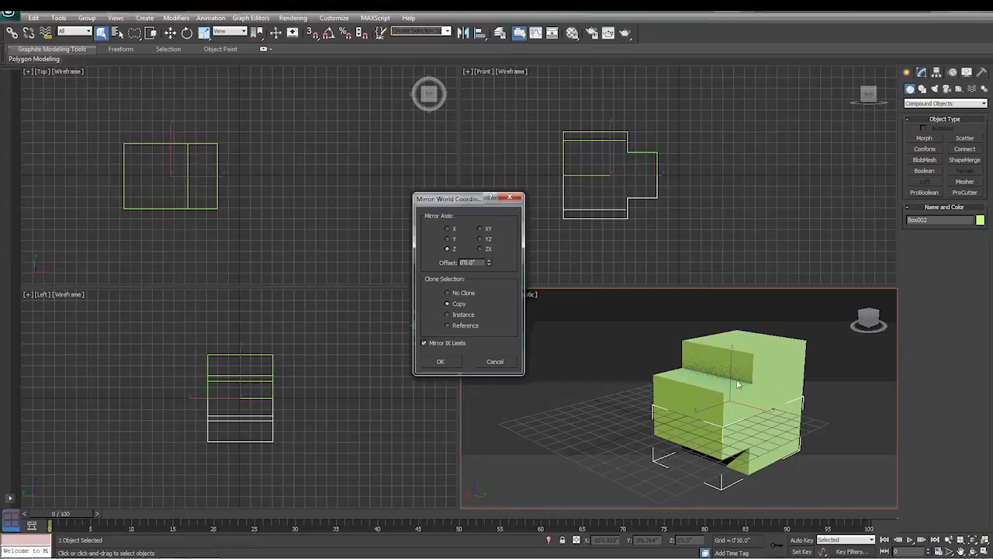
mouse_move(540, 369)
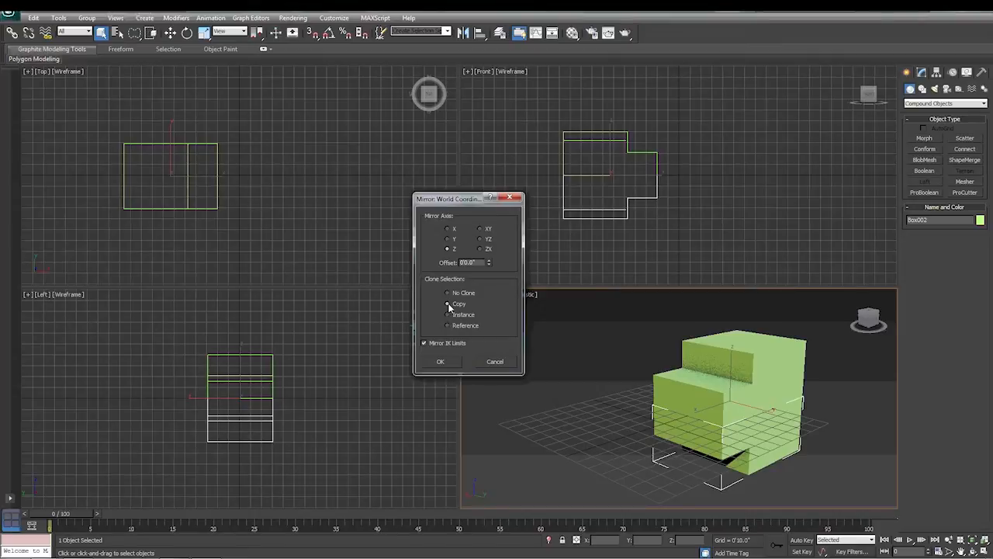
left_click(447, 303)
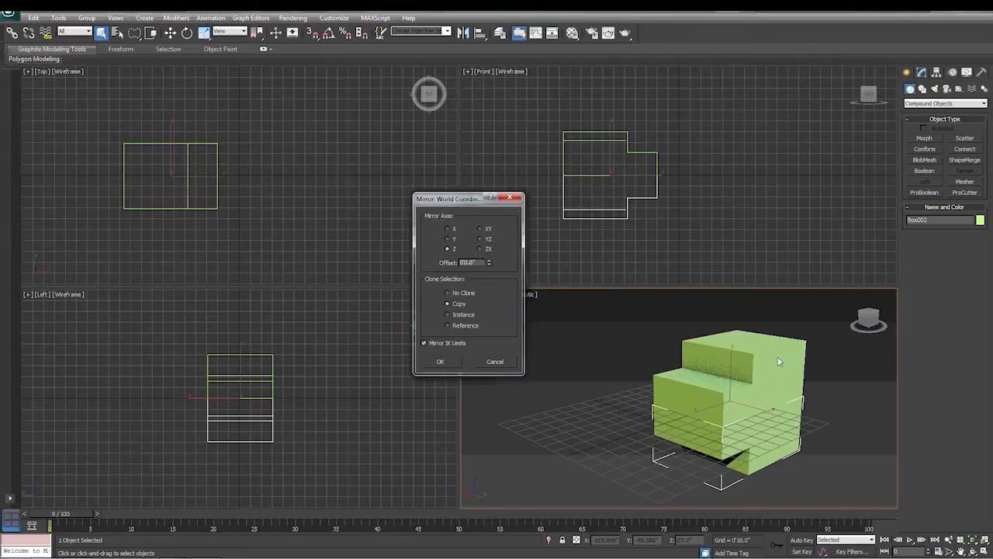
mouse_move(748, 372)
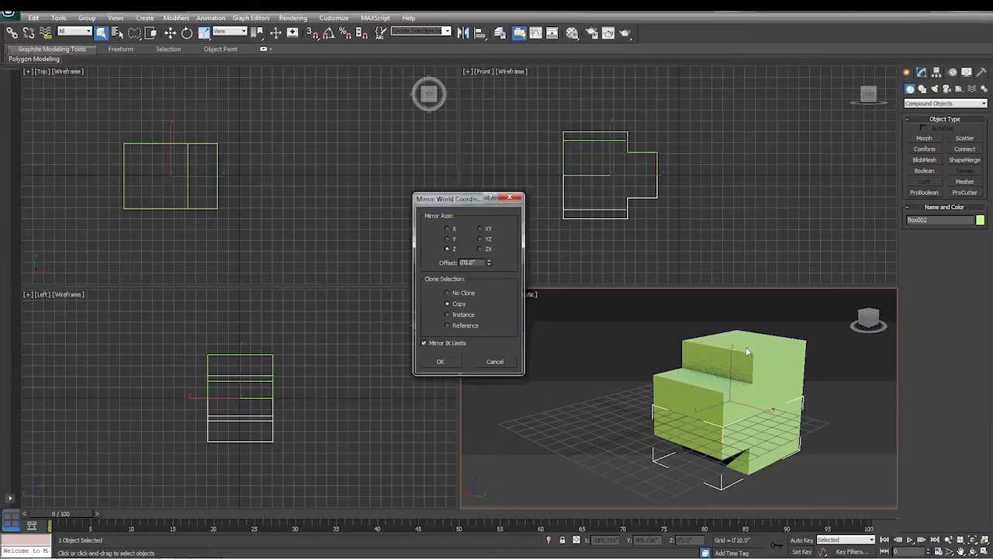
mouse_move(729, 372)
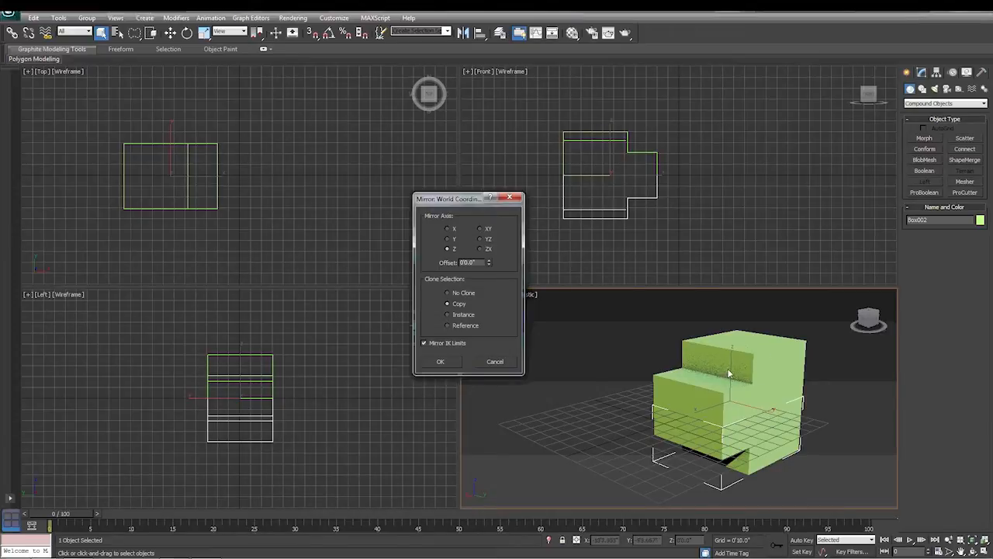
mouse_move(759, 366)
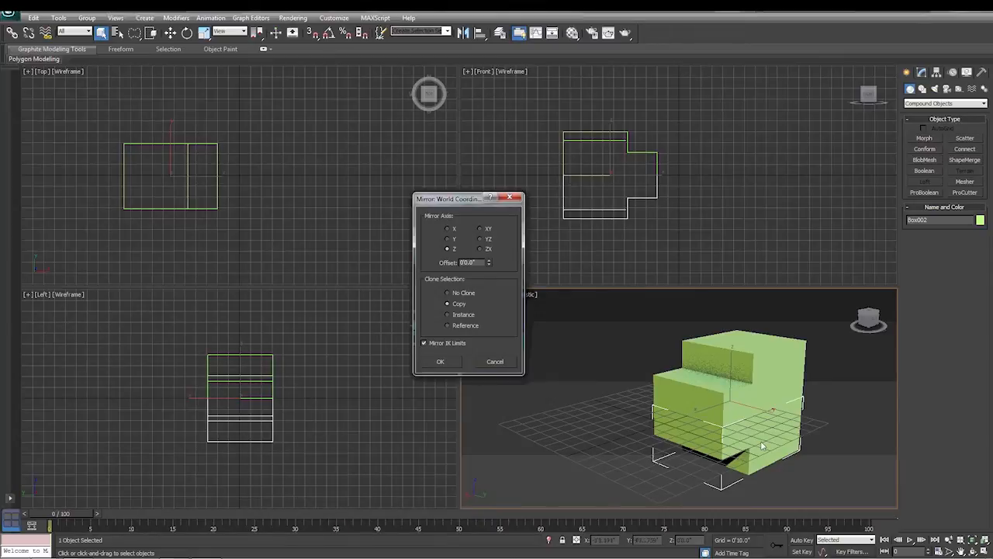
- Apply the Z-axis mirror as an Instance and pull the mirrored copy down below the original
left_click(449, 314)
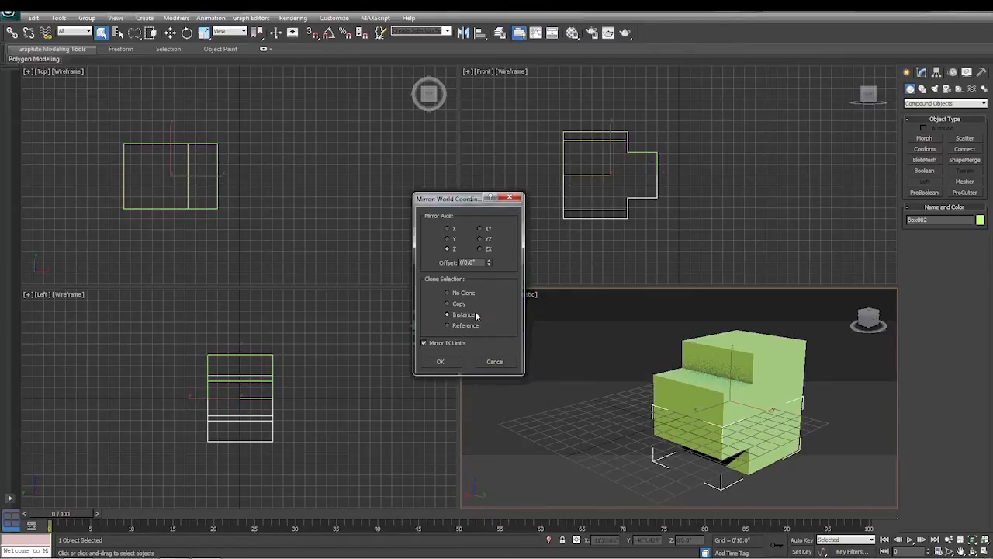
mouse_move(745, 410)
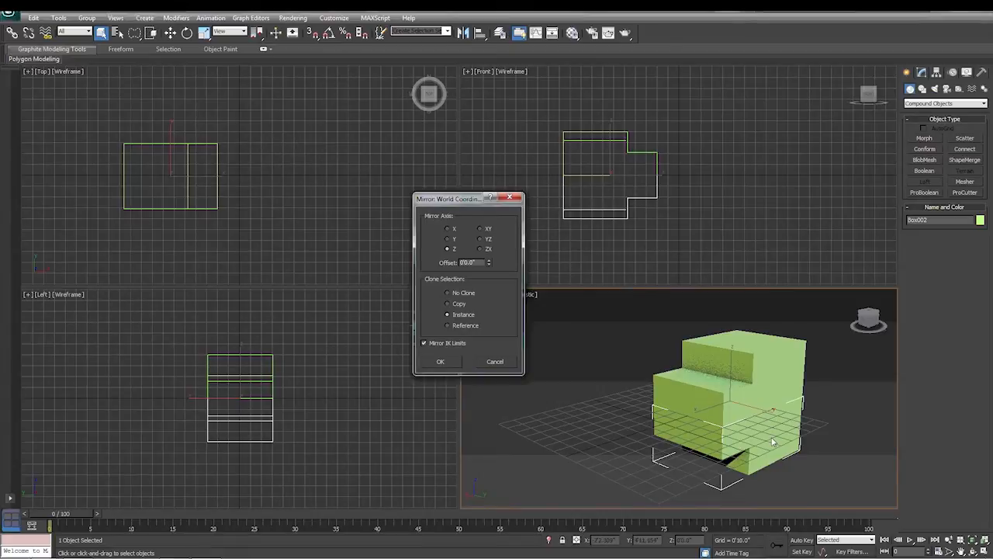
mouse_move(760, 358)
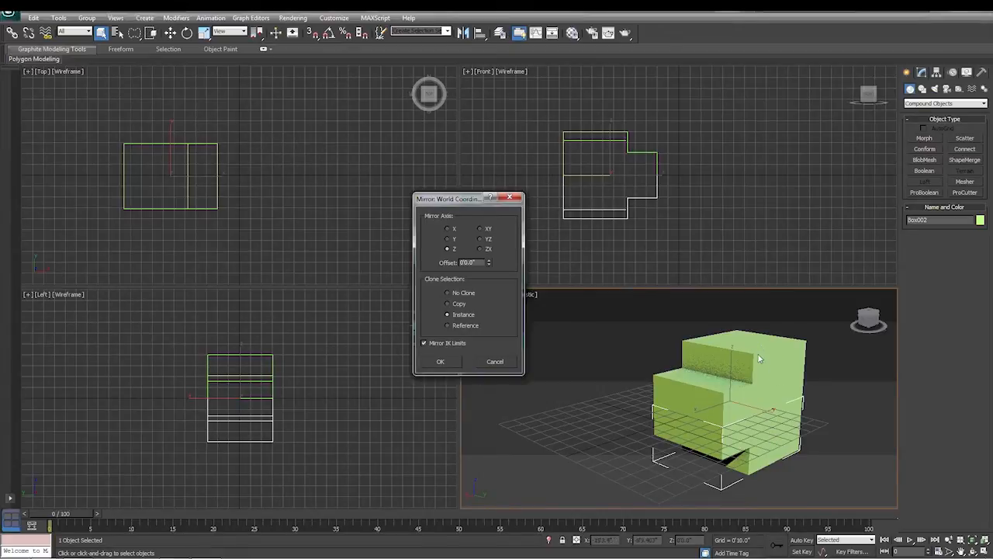
mouse_move(762, 386)
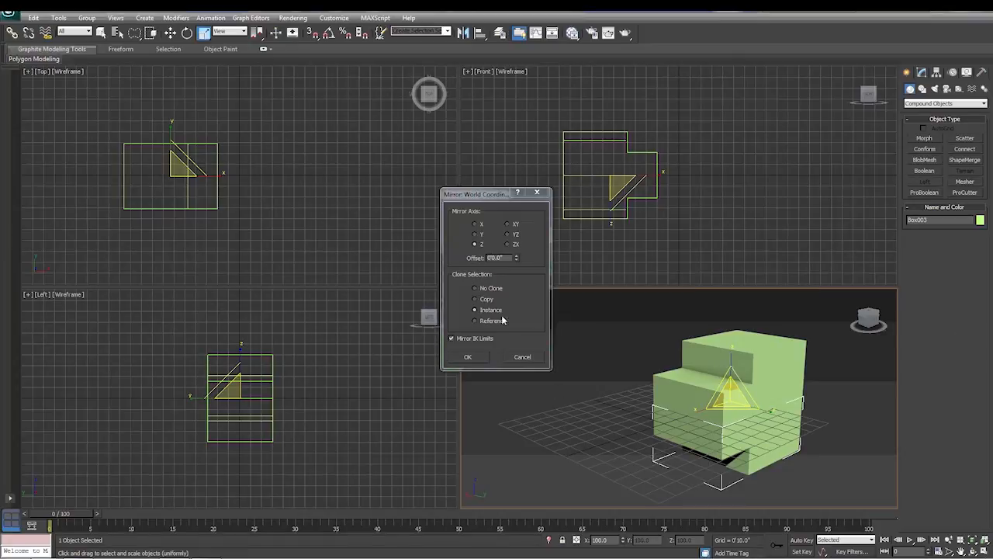
mouse_move(763, 385)
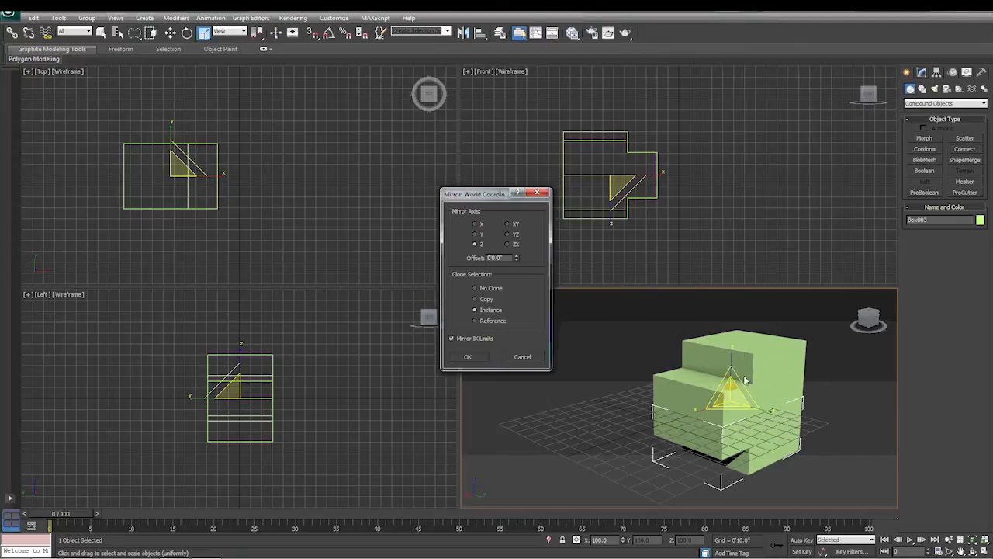
mouse_move(776, 440)
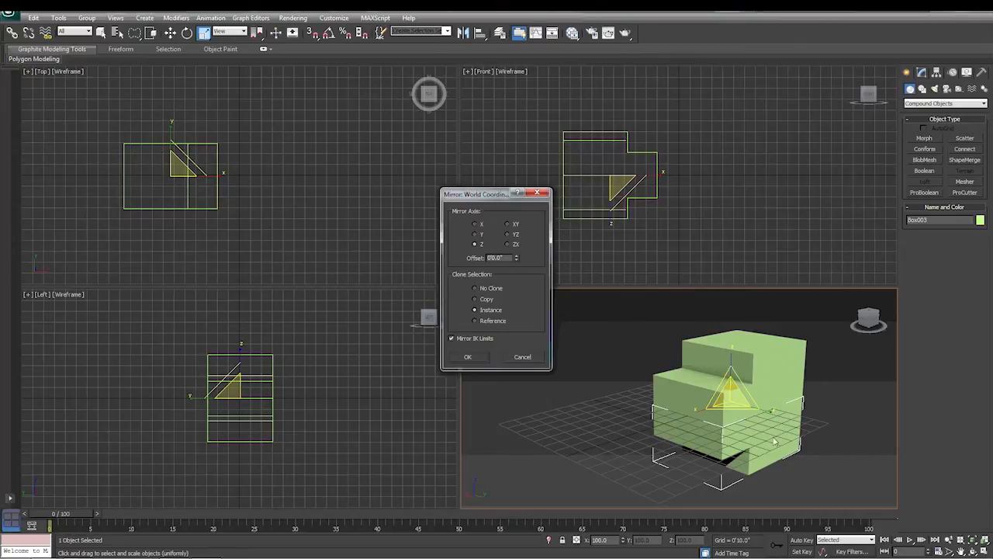
mouse_move(766, 437)
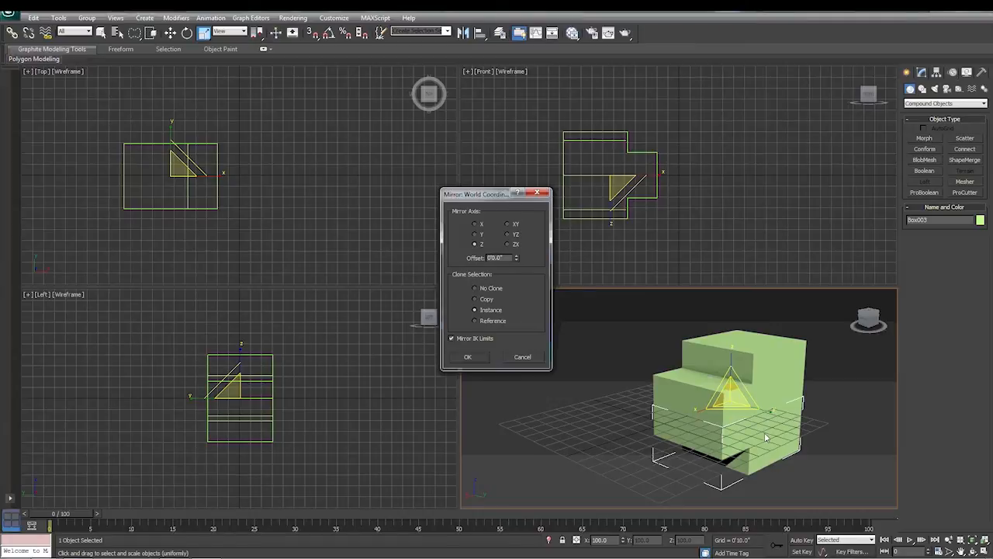
mouse_move(771, 383)
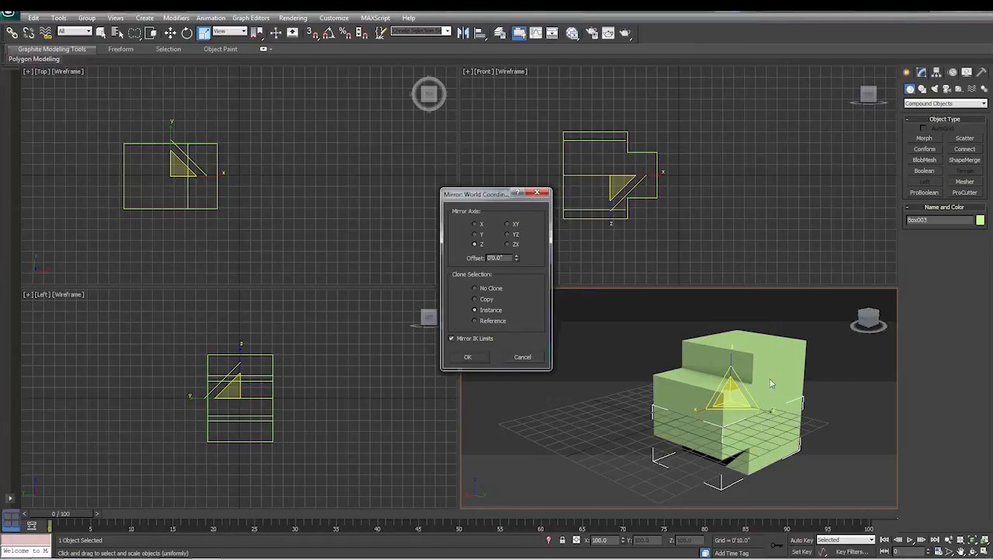
mouse_move(505, 363)
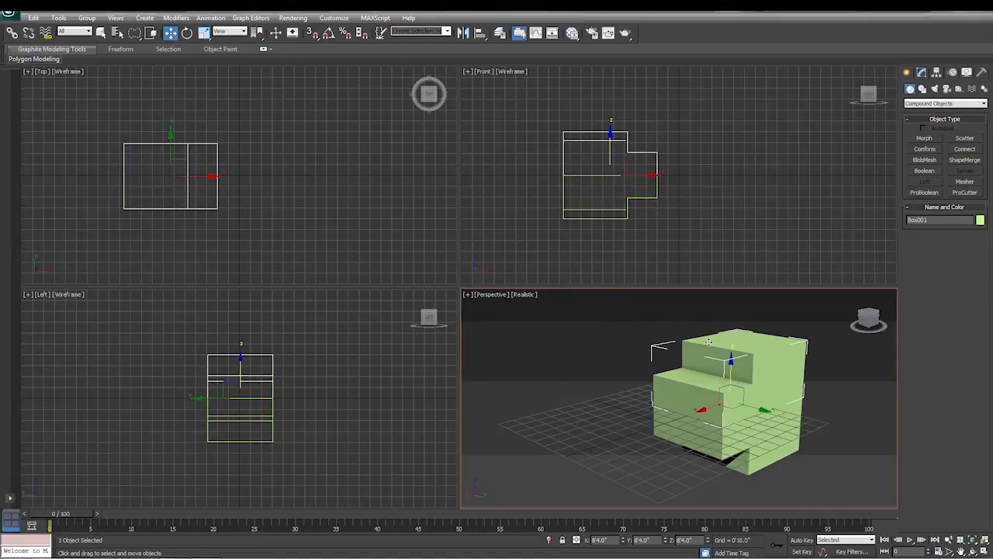
left_click_drag(733, 356, 733, 344)
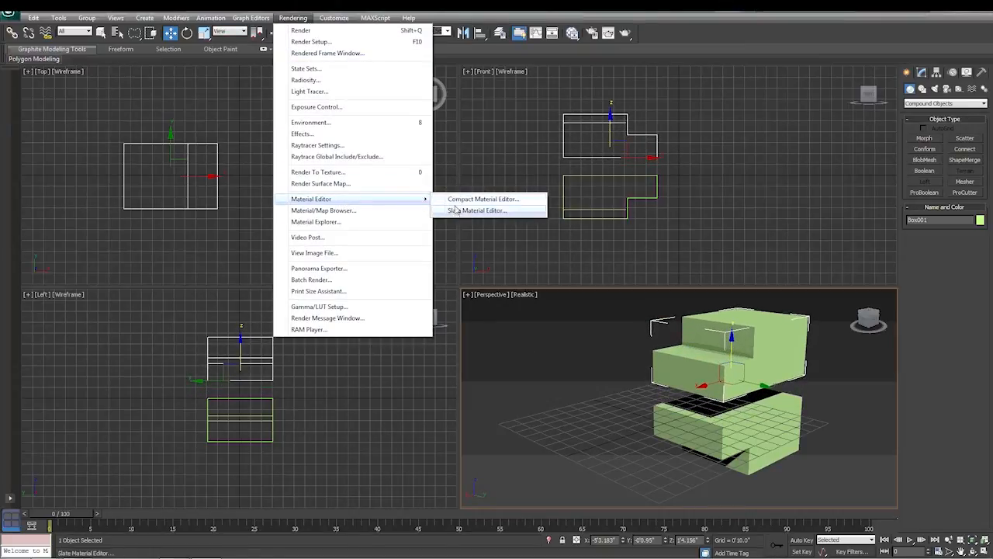
- Assign the red Shellac material to the box and its instance and close the editor
left_click(478, 211)
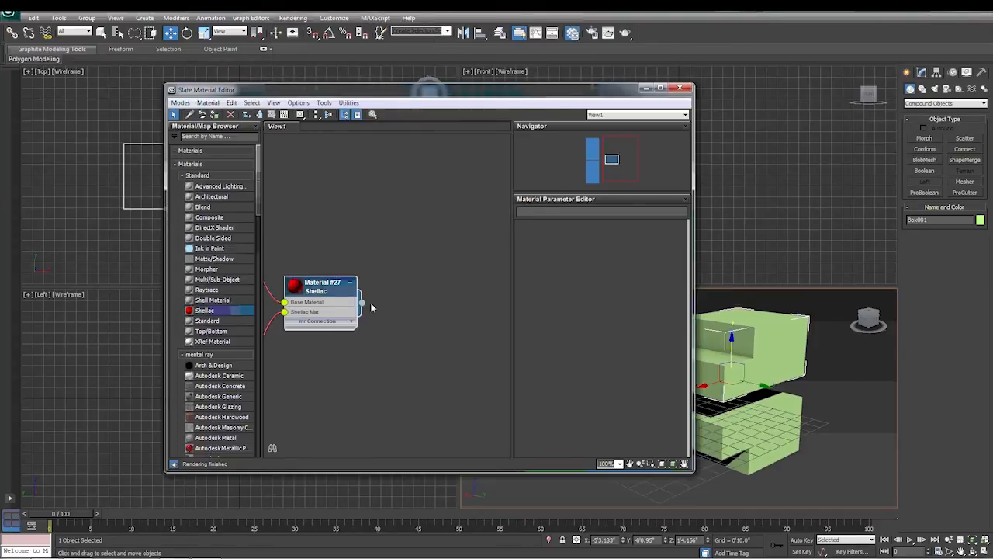
mouse_move(363, 304)
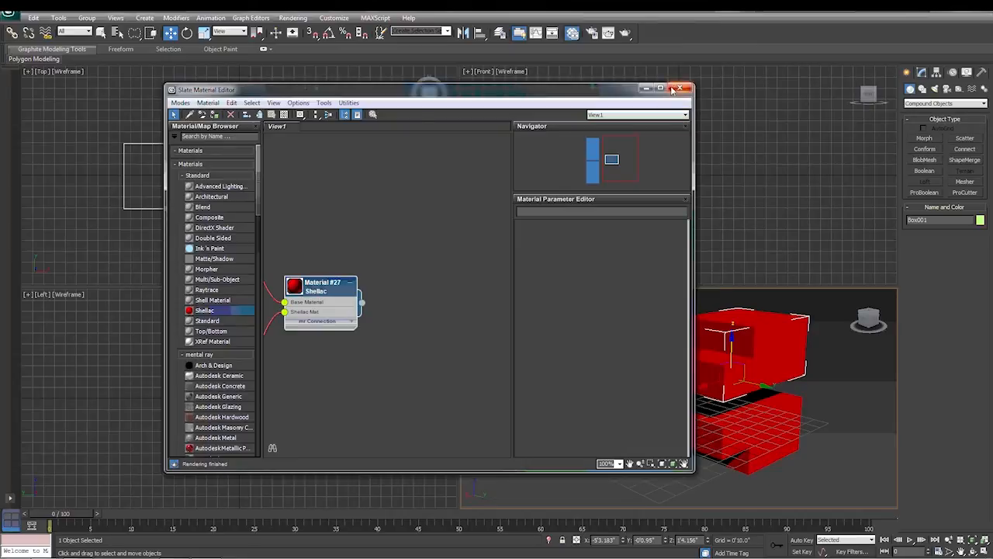
left_click(676, 88)
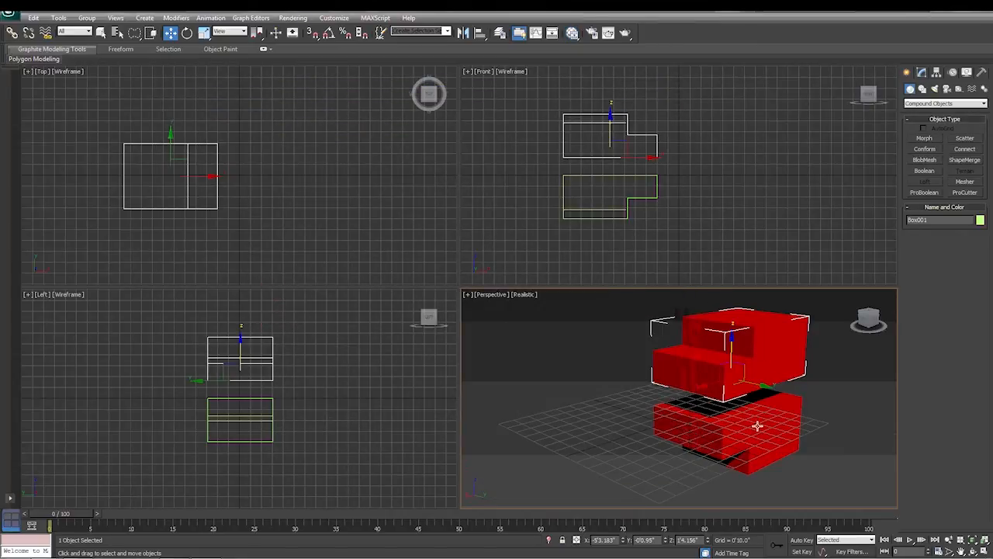
mouse_move(474, 276)
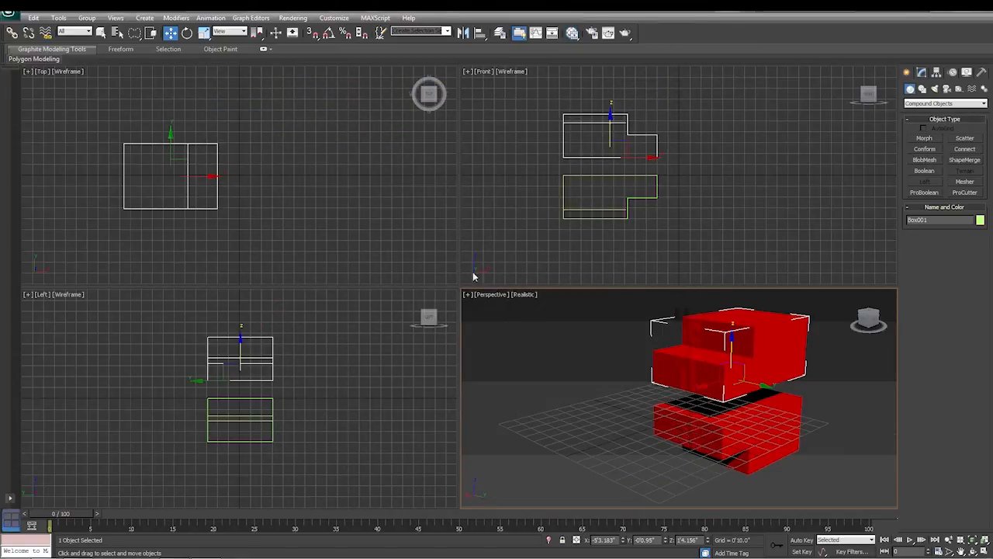
mouse_move(598, 293)
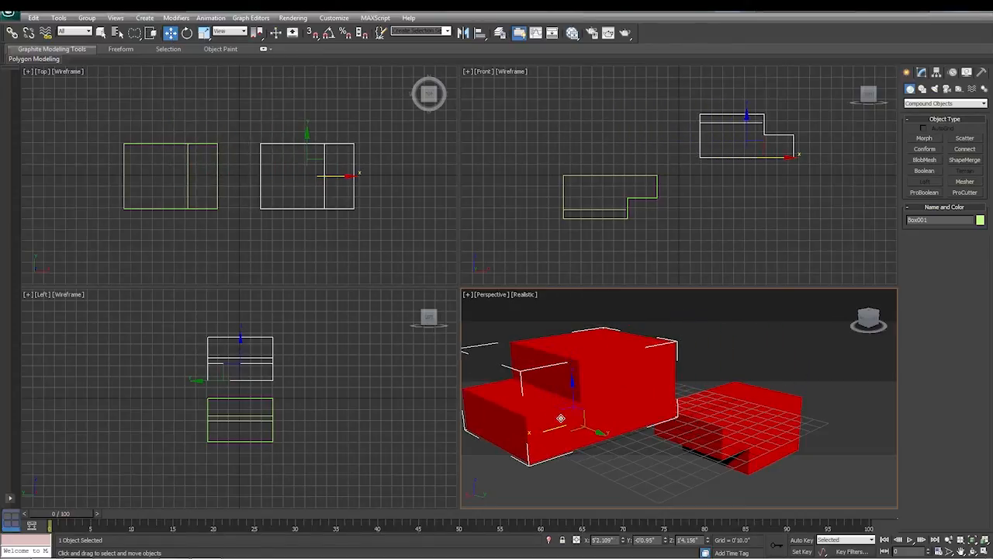
- Scale the upper box down to a much smaller size and deselect everything
left_click_drag(560, 419, 581, 363)
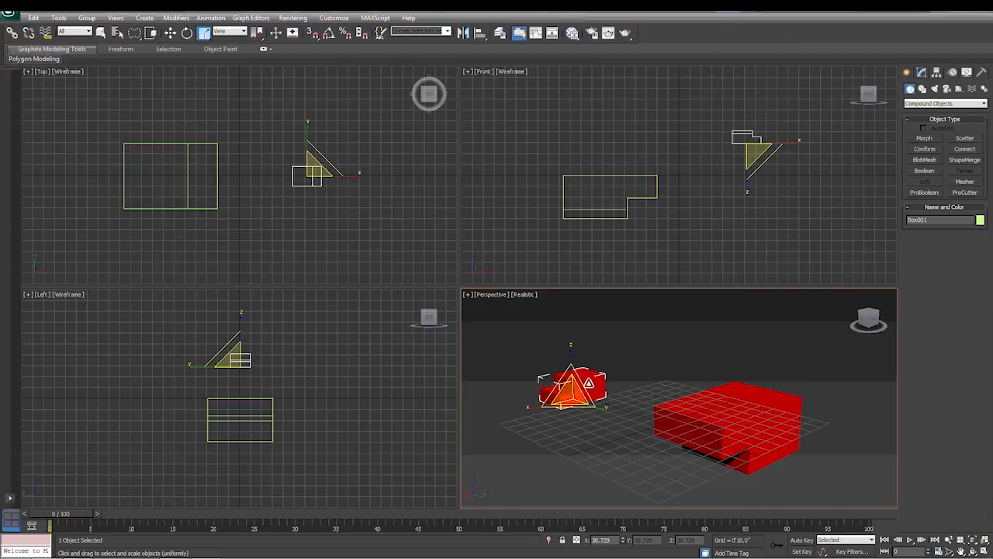
left_click(453, 169)
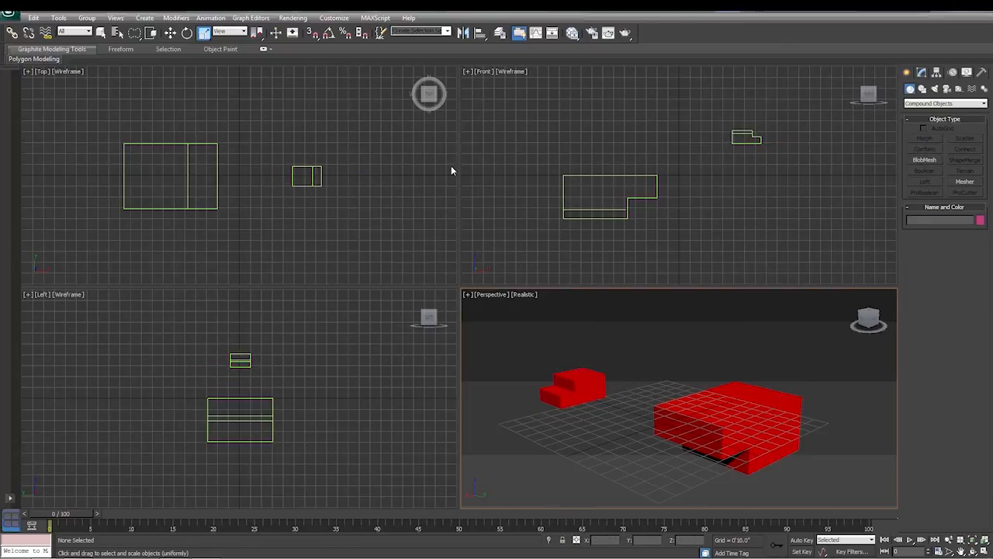
left_click(292, 17)
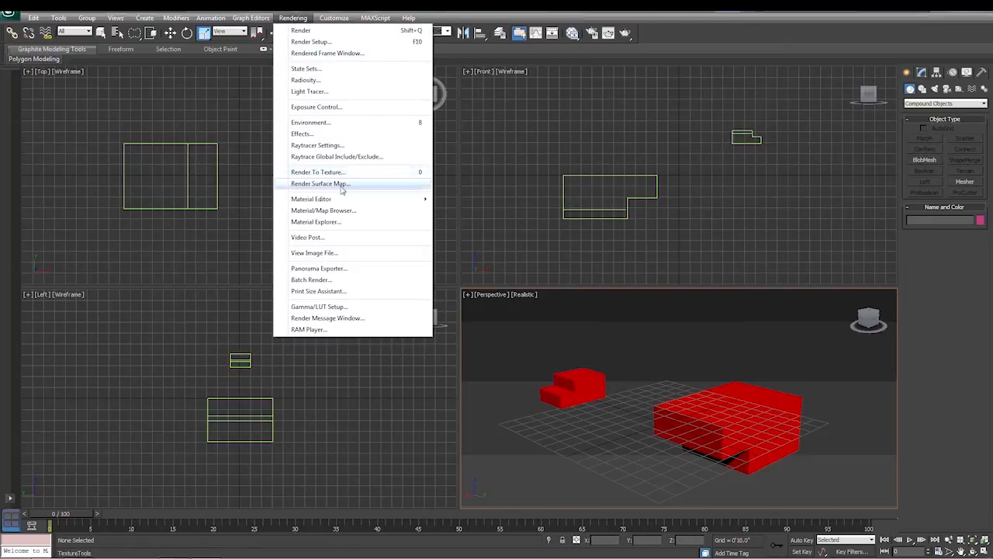
- In the Slate Material Editor, add an Autodesk orange Plastic preset and assign it to both boxes
left_click(310, 199)
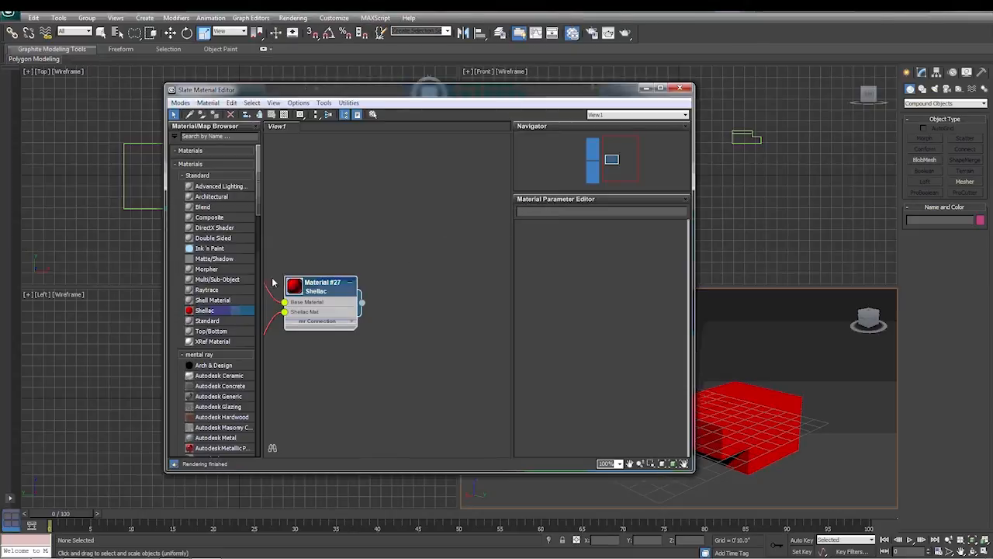
mouse_move(223, 453)
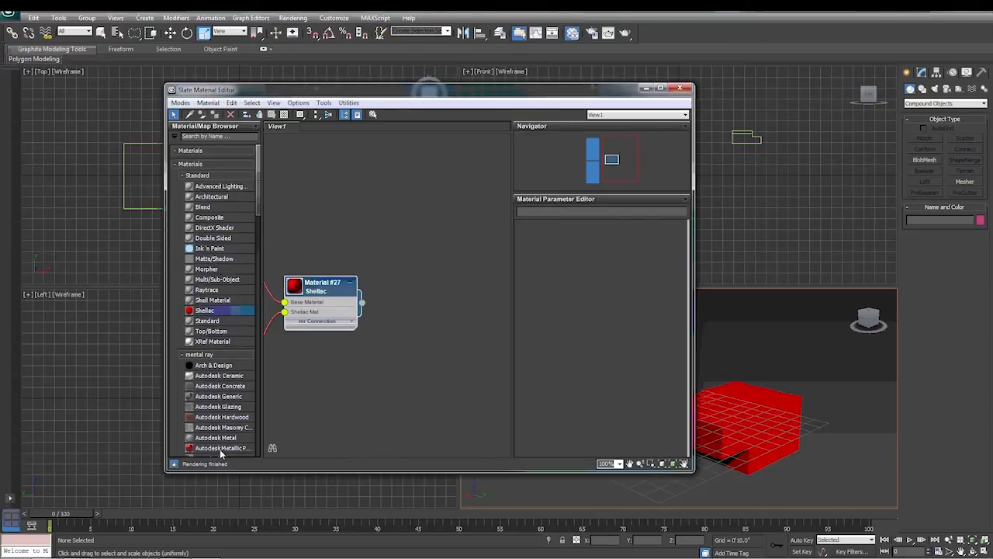
double_click(221, 447)
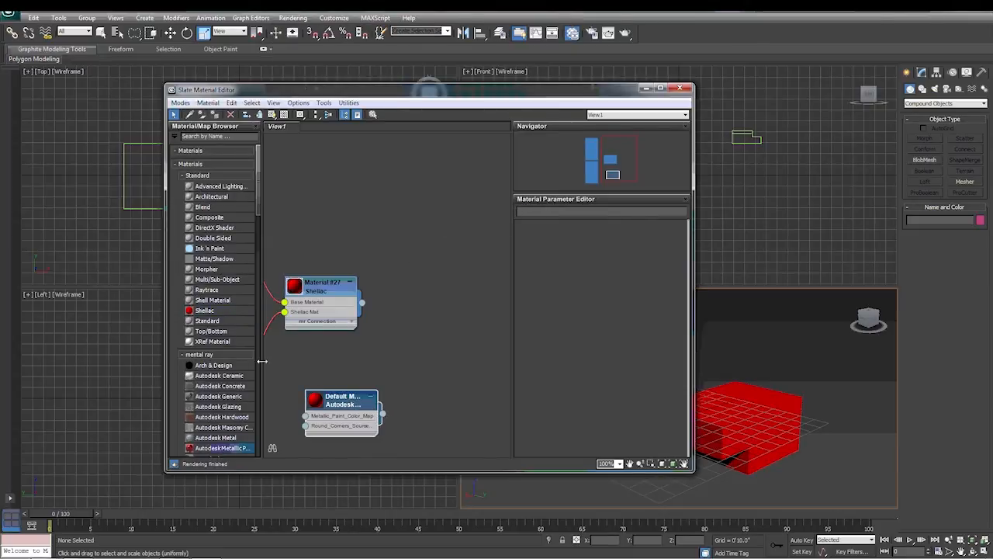
scroll("down", 3)
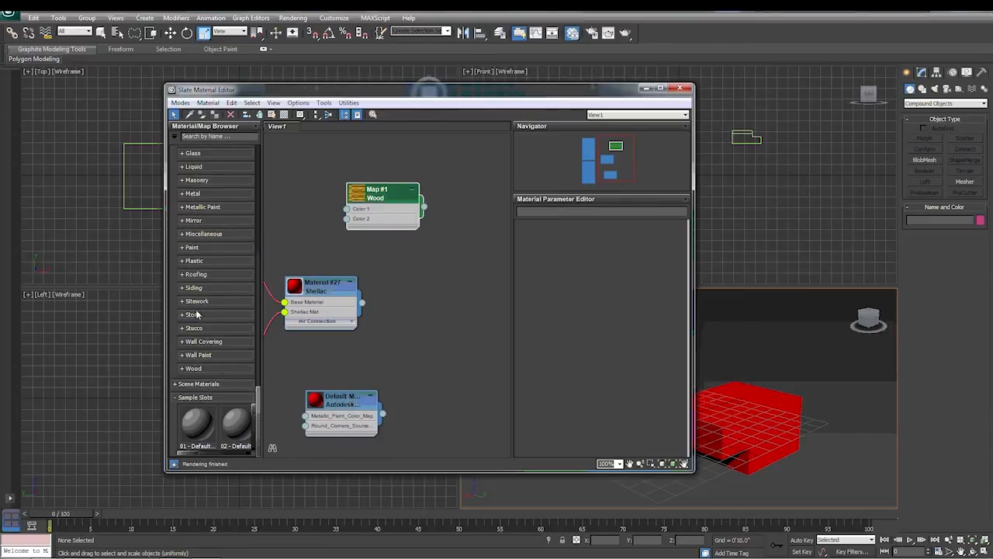
mouse_move(183, 264)
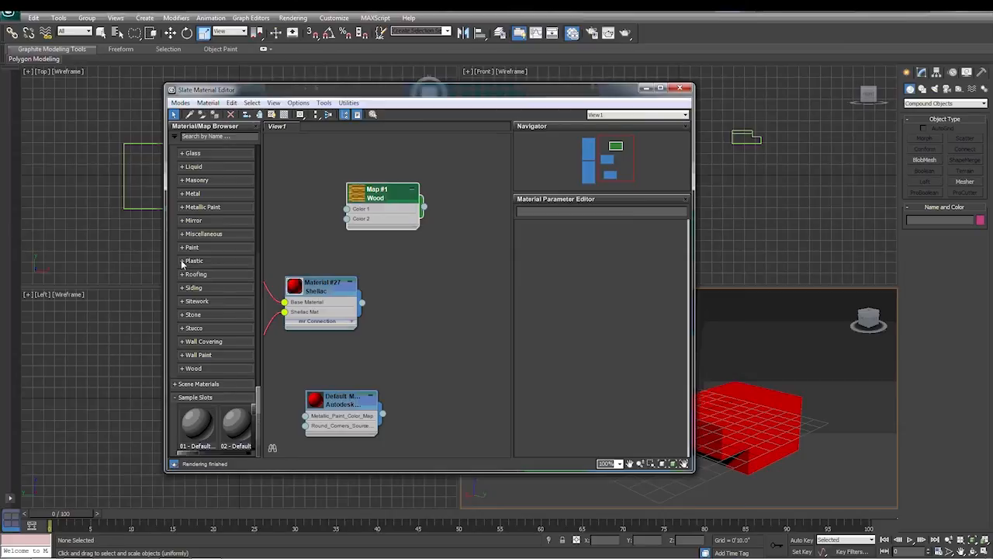
left_click(194, 261)
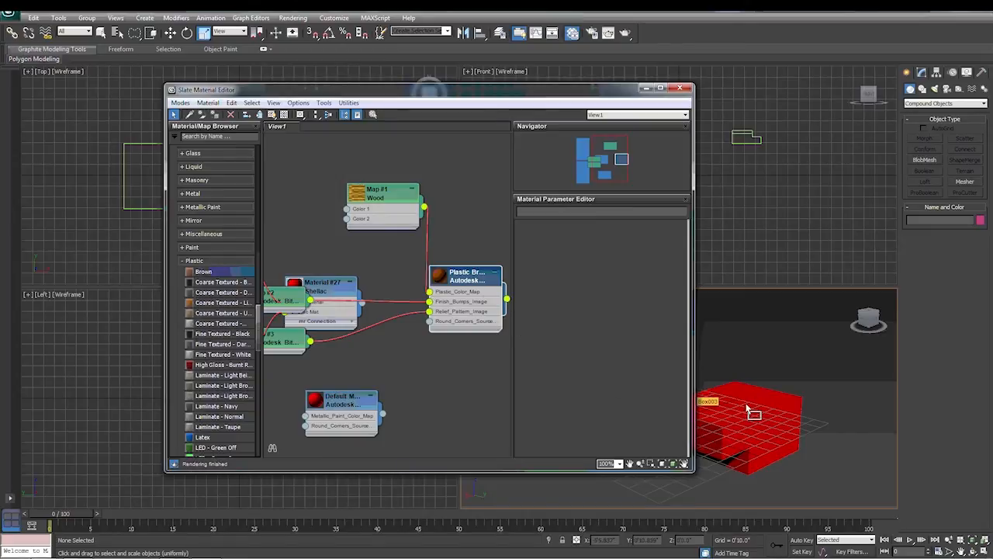
left_click(686, 87)
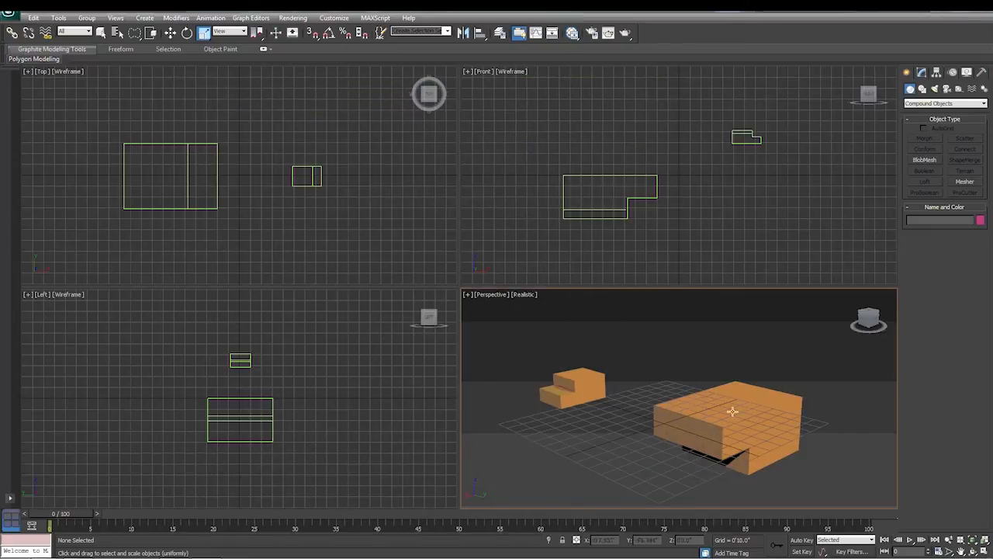